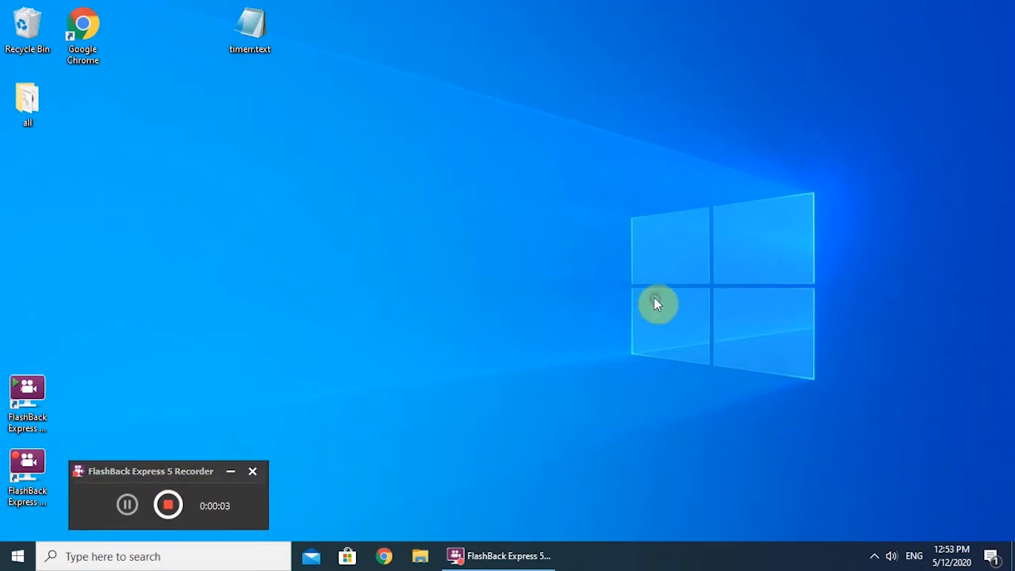
# Create a new text document, rename it timer.bat, and move it to the top of the desktop
pyautogui.rightClick(659, 305)
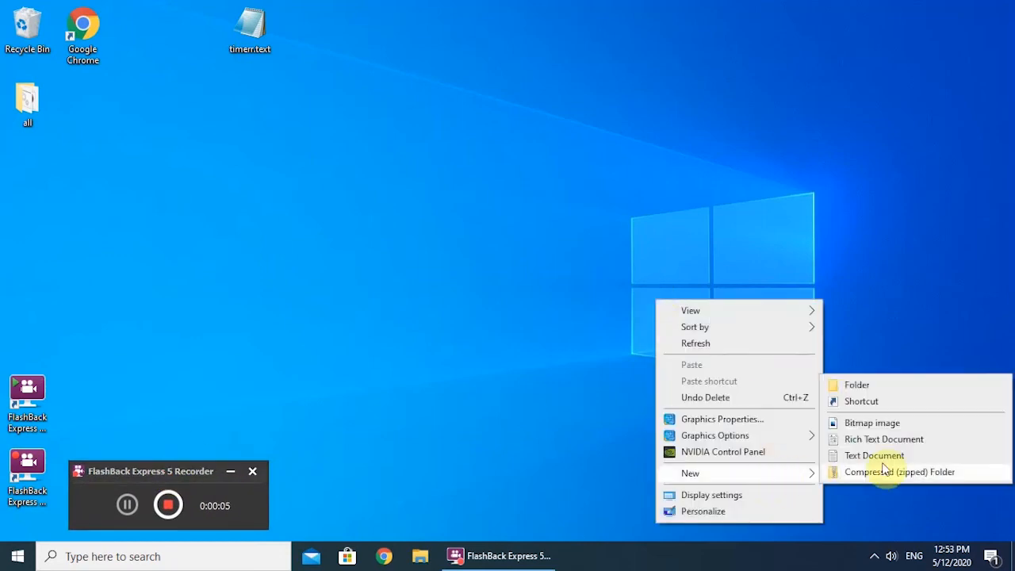
pyautogui.click(876, 456)
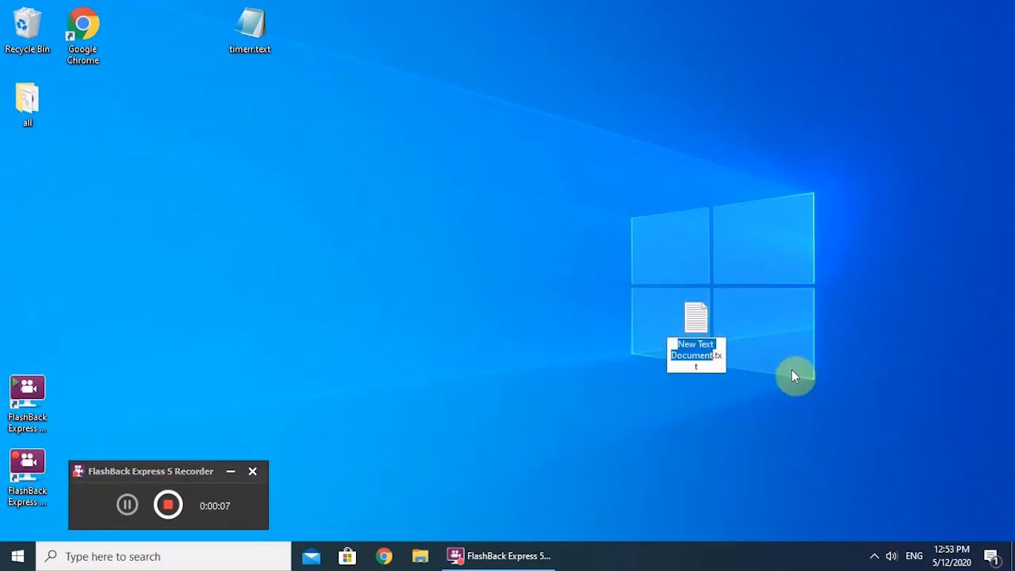
pyautogui.moveTo(781, 357)
pyautogui.write('timer.bat')
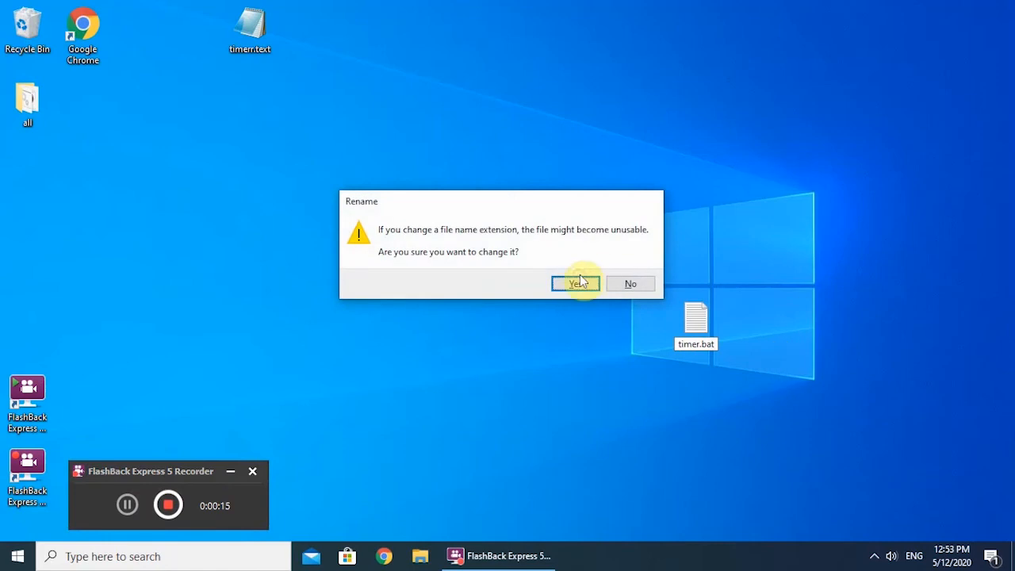
pyautogui.click(576, 283)
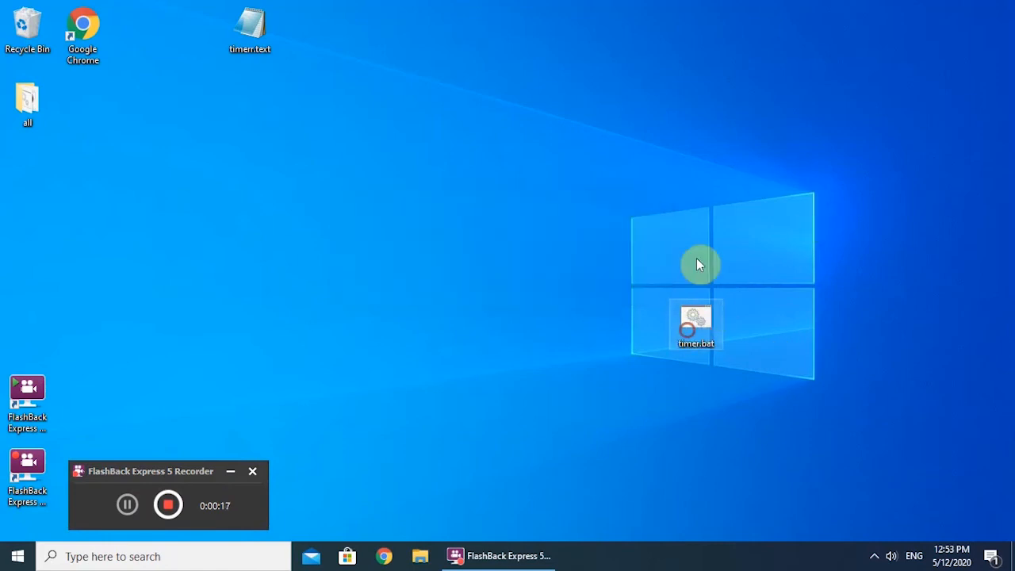
pyautogui.moveTo(695, 326); pyautogui.dragTo(641, 28)
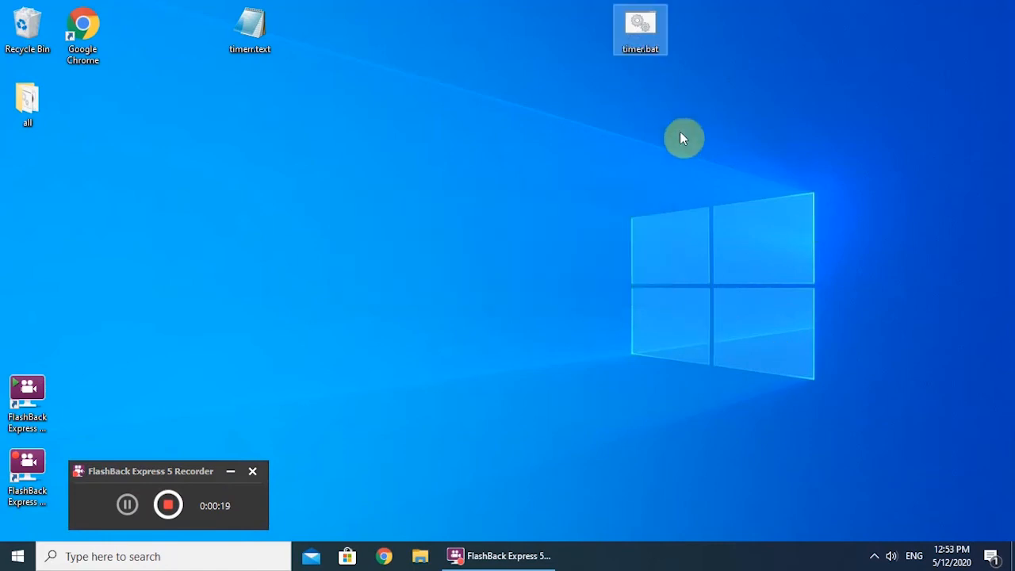
pyautogui.rightClick(641, 29)
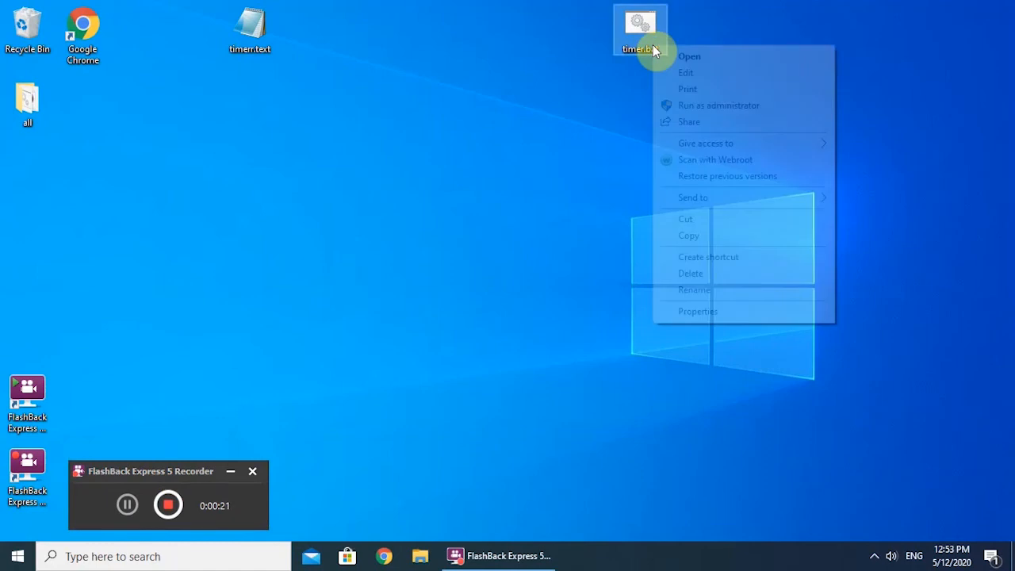
# Copy the shutdown timer code from timer.text into timer.bat and save it on close
pyautogui.click(686, 73)
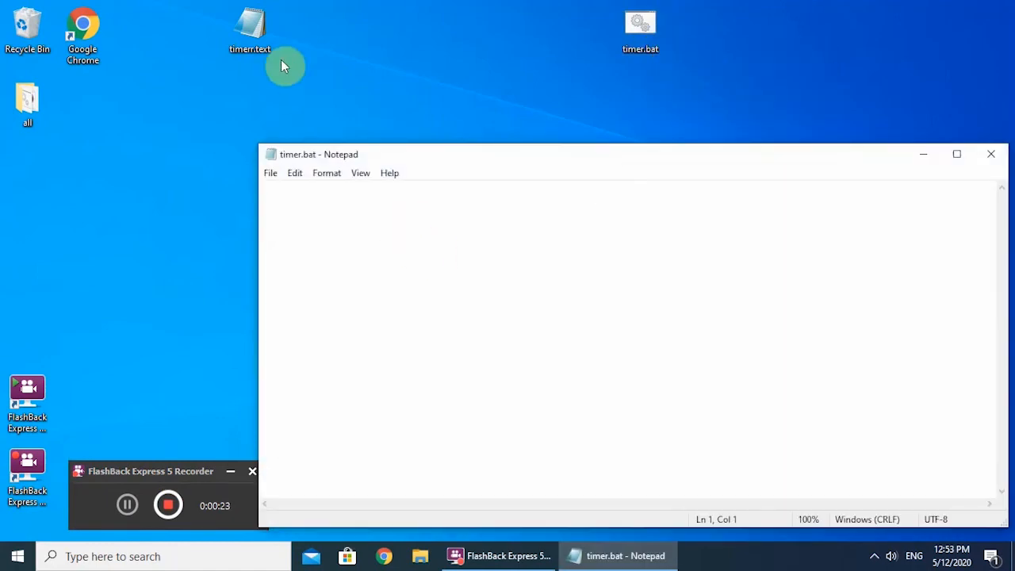
pyautogui.doubleClick(251, 28)
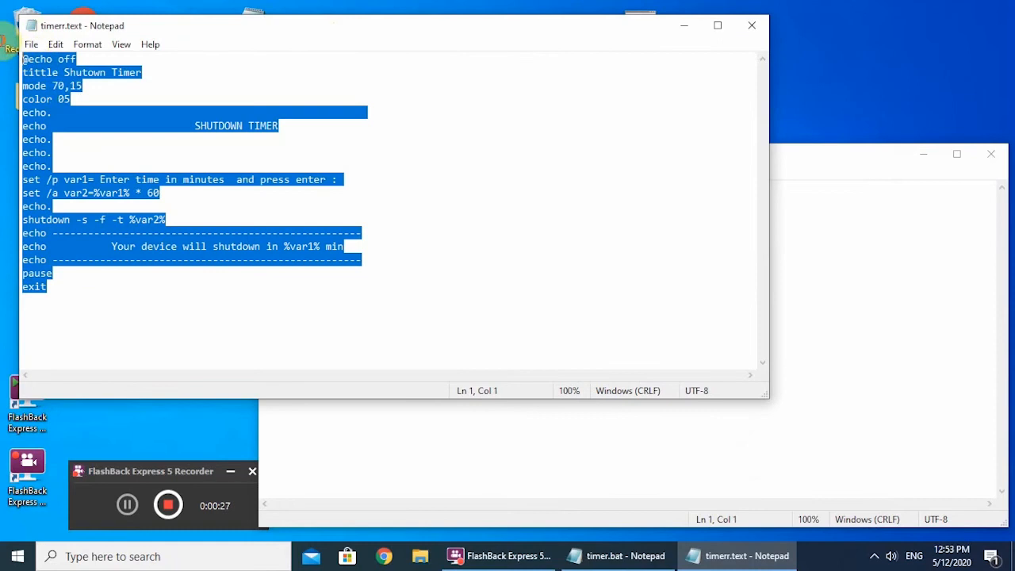
pyautogui.rightClick(51, 108)
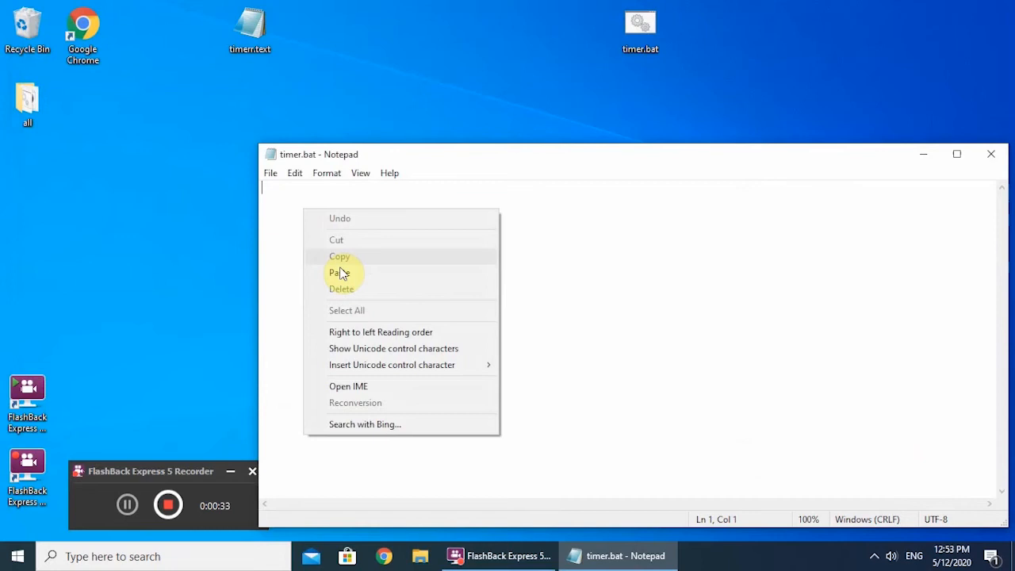
pyautogui.click(338, 273)
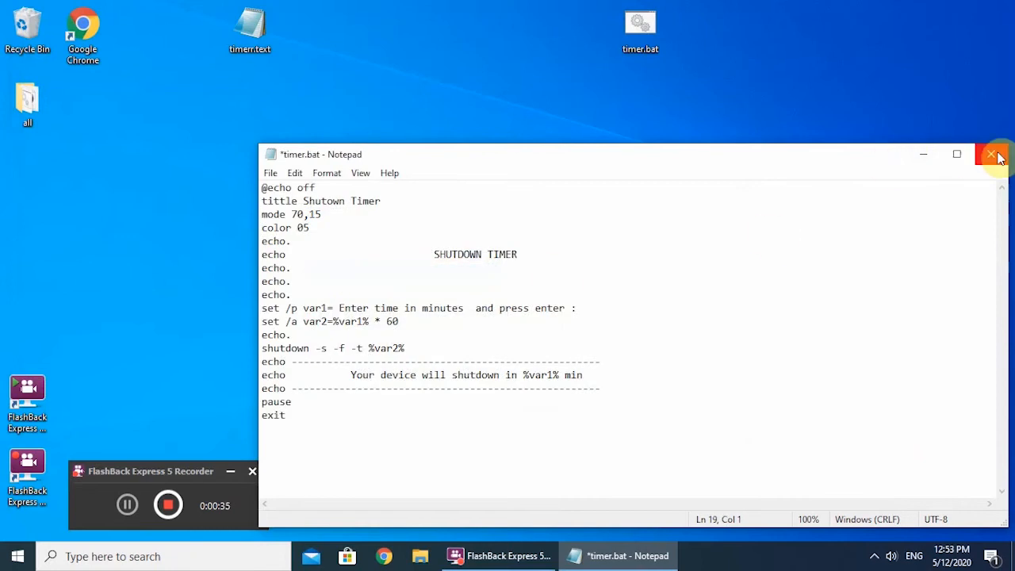
pyautogui.click(993, 154)
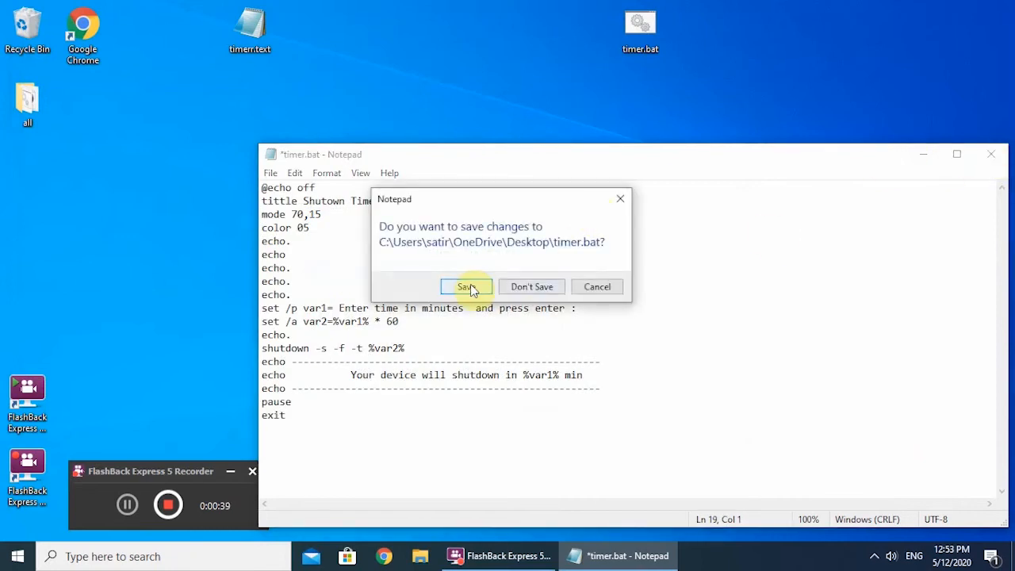
pyautogui.click(466, 286)
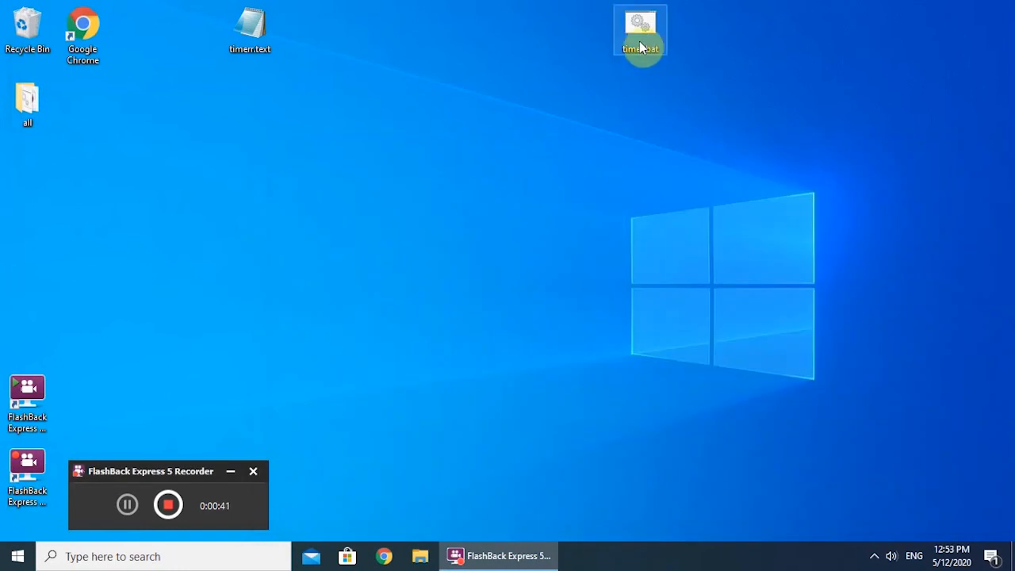
# Run timer.bat to schedule a 10-minute shutdown, dismiss the notice, and close the console
pyautogui.doubleClick(641, 29)
pyautogui.write('10')
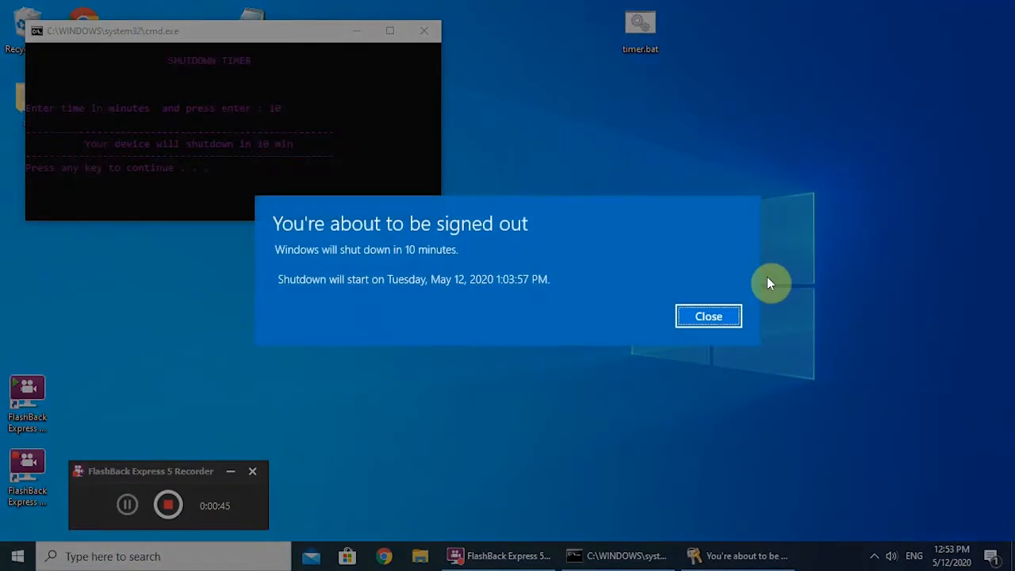
pyautogui.click(707, 316)
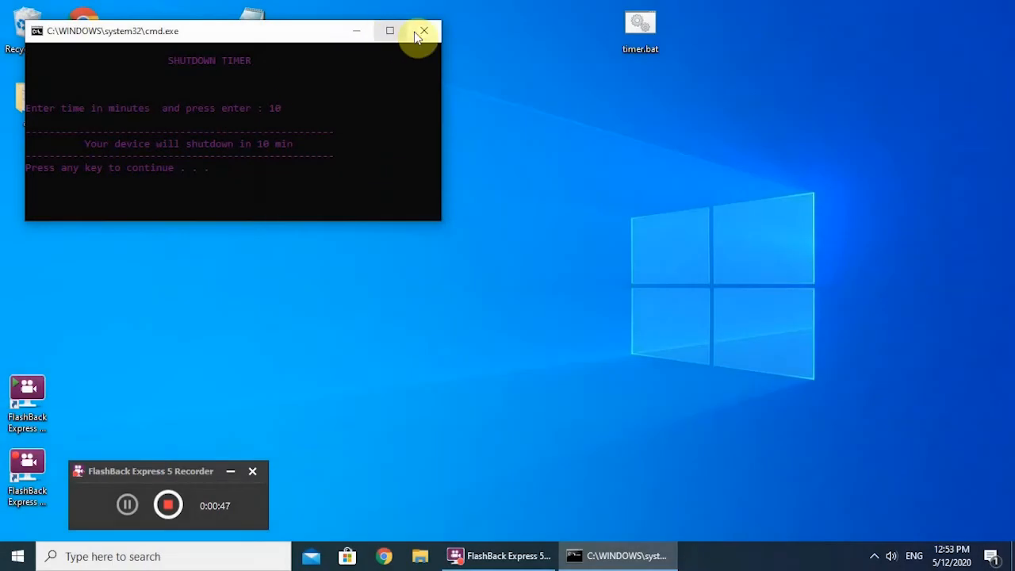
pyautogui.click(423, 32)
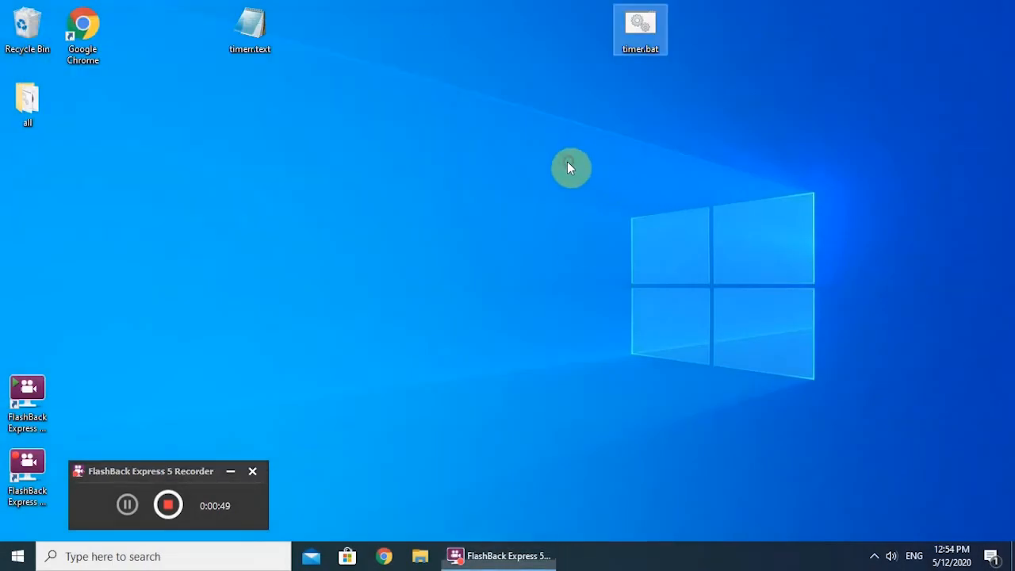
# Create a new text document on the desktop to become abbort.cmd
pyautogui.rightClick(571, 168)
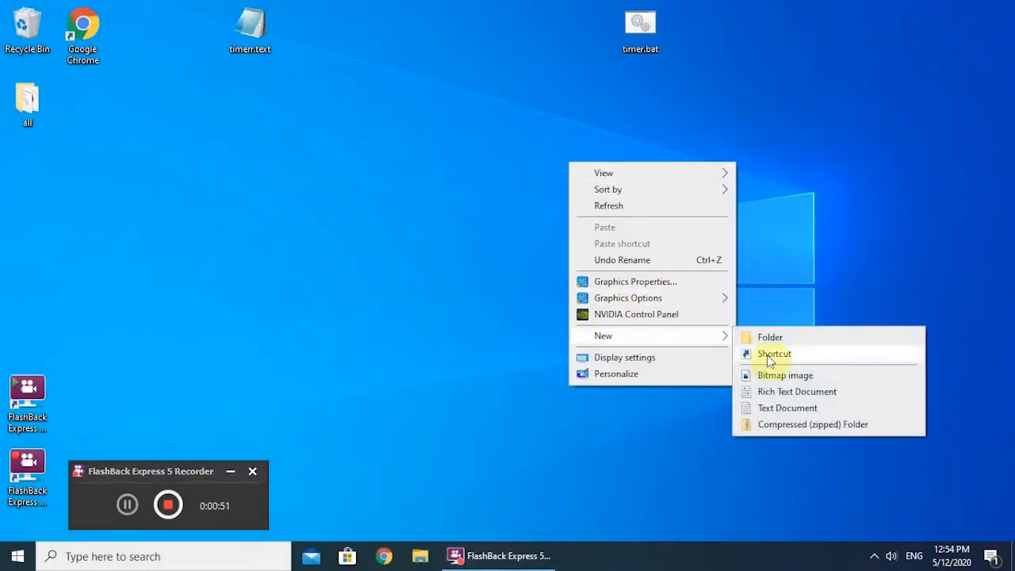
pyautogui.click(787, 408)
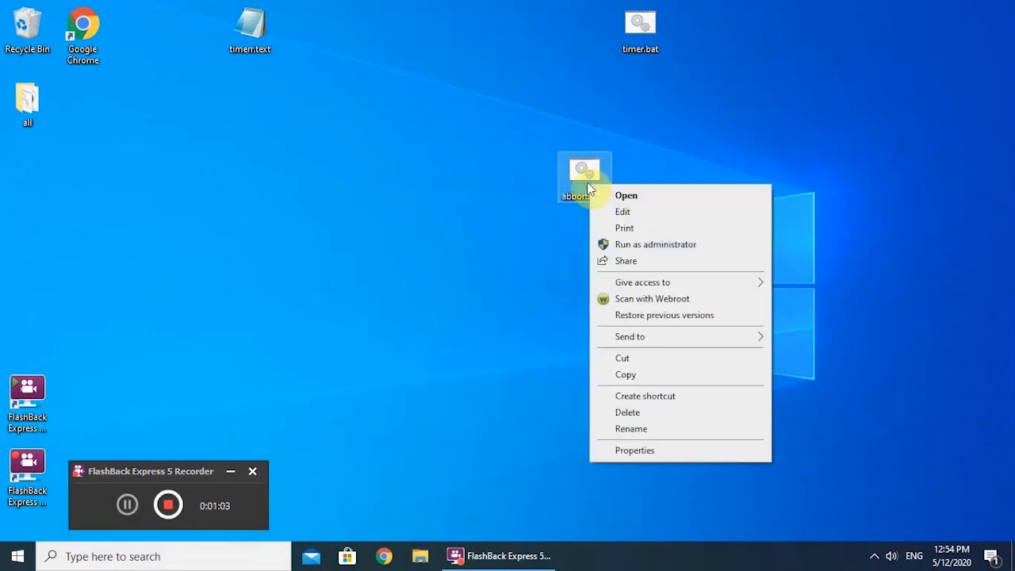
# Write 'shutdown -a' into abbort.cmd and save it on close
pyautogui.click(622, 213)
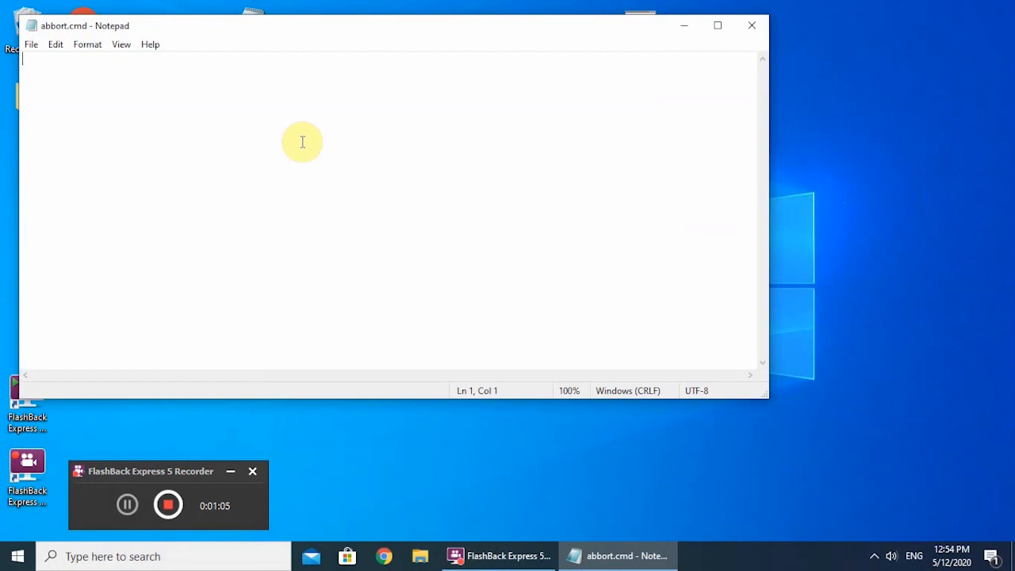
pyautogui.write('shut')
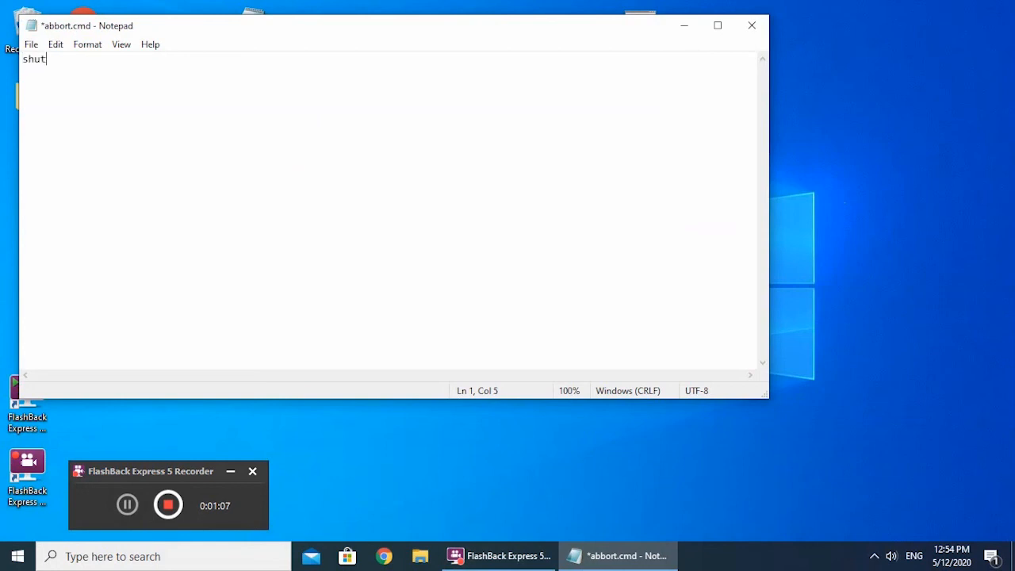
pyautogui.write('down -')
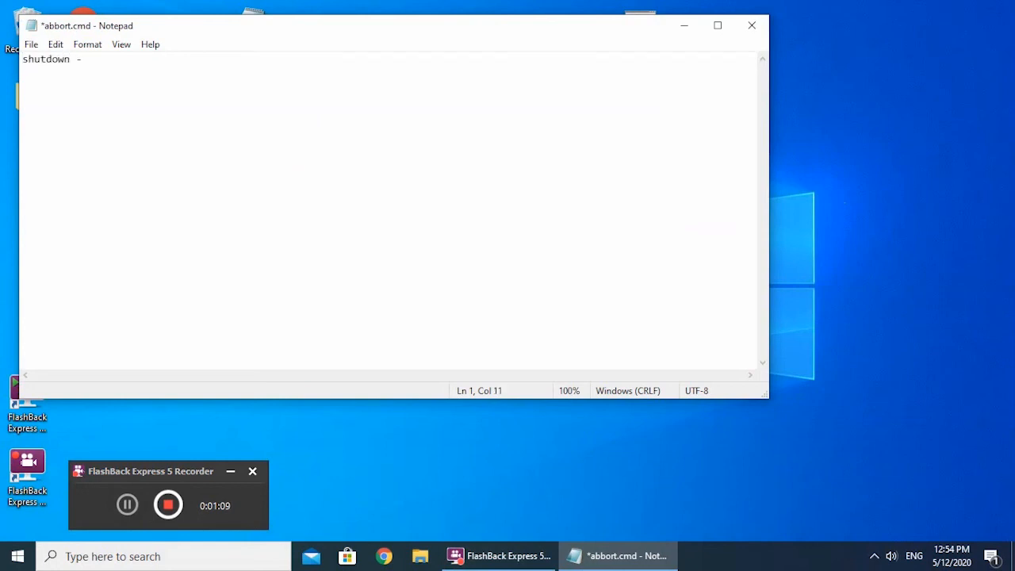
pyautogui.write('a')
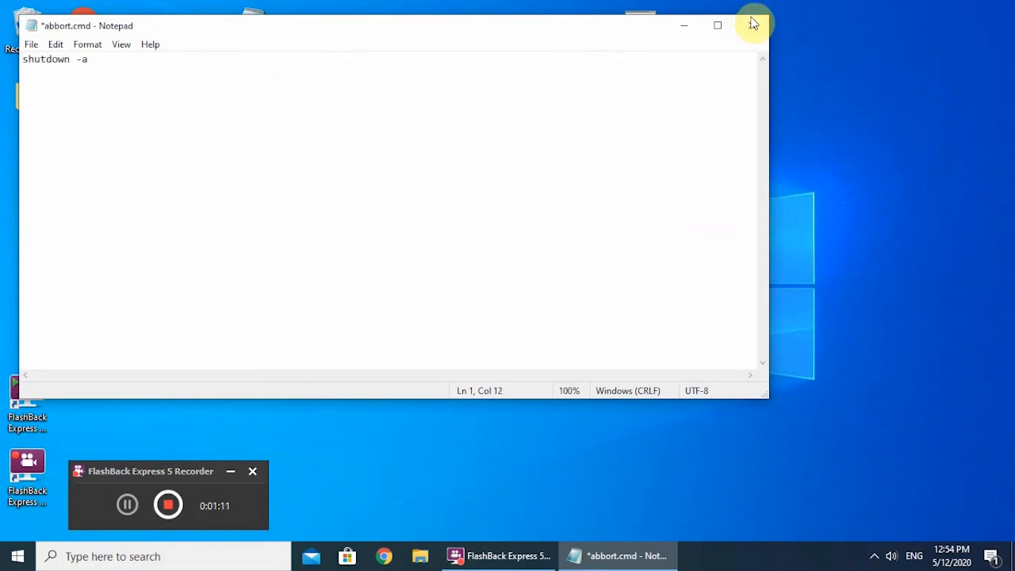
pyautogui.click(752, 25)
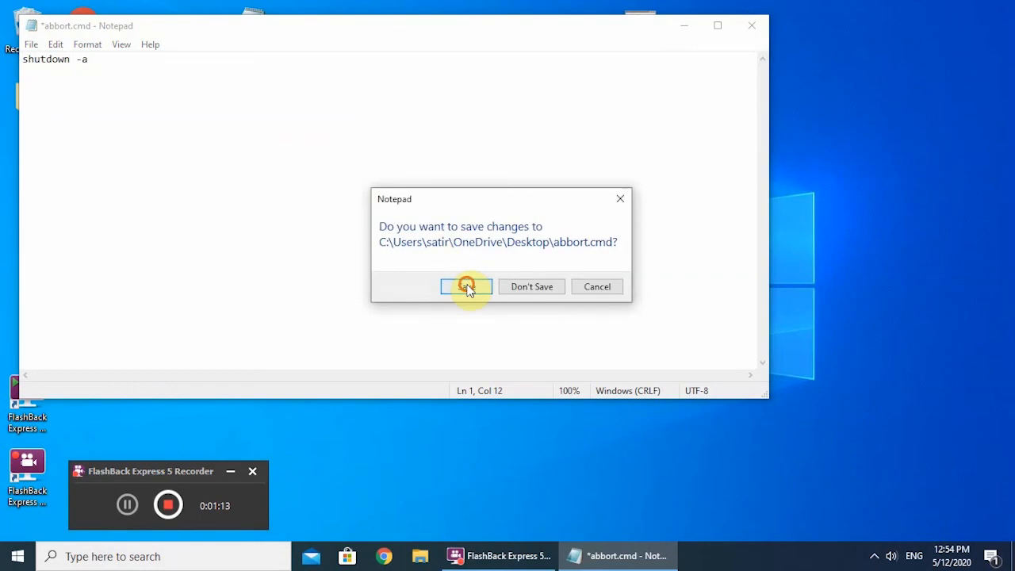
pyautogui.click(467, 286)
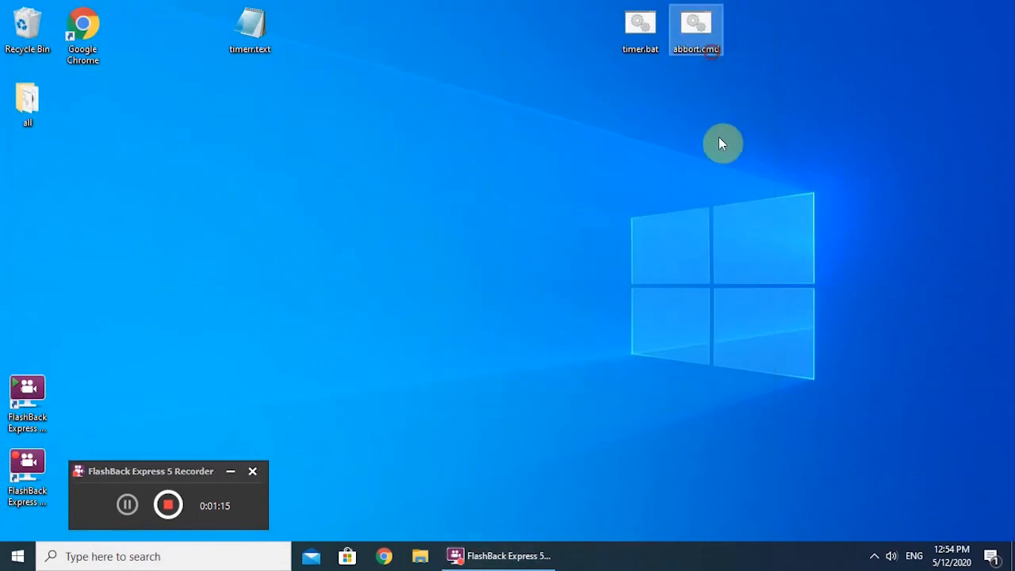
# Move timer.bat beside abbort.cmd at the top right and run the timer script again
pyautogui.doubleClick(695, 29)
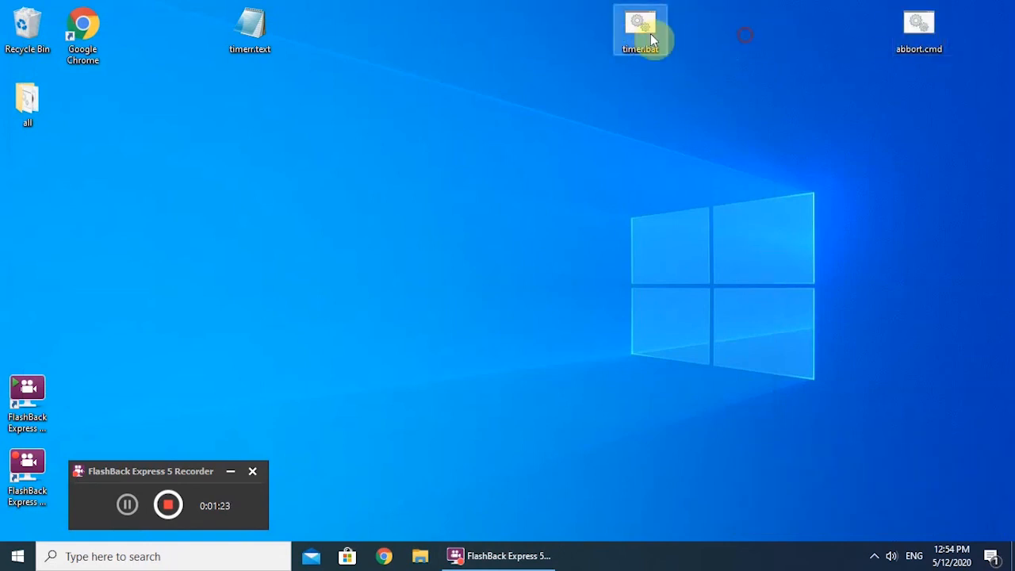
pyautogui.moveTo(641, 30); pyautogui.dragTo(863, 30)
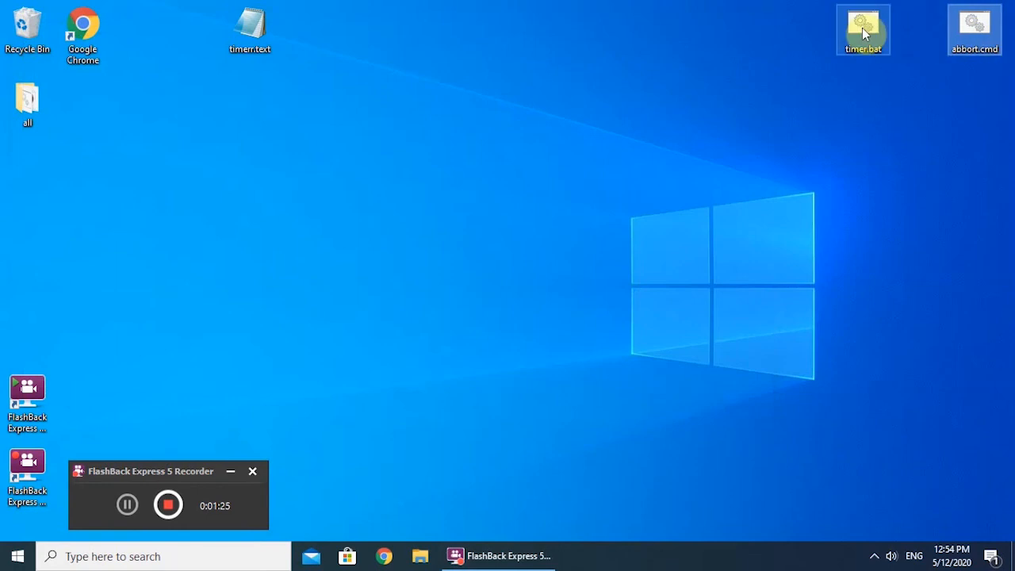
pyautogui.doubleClick(863, 28)
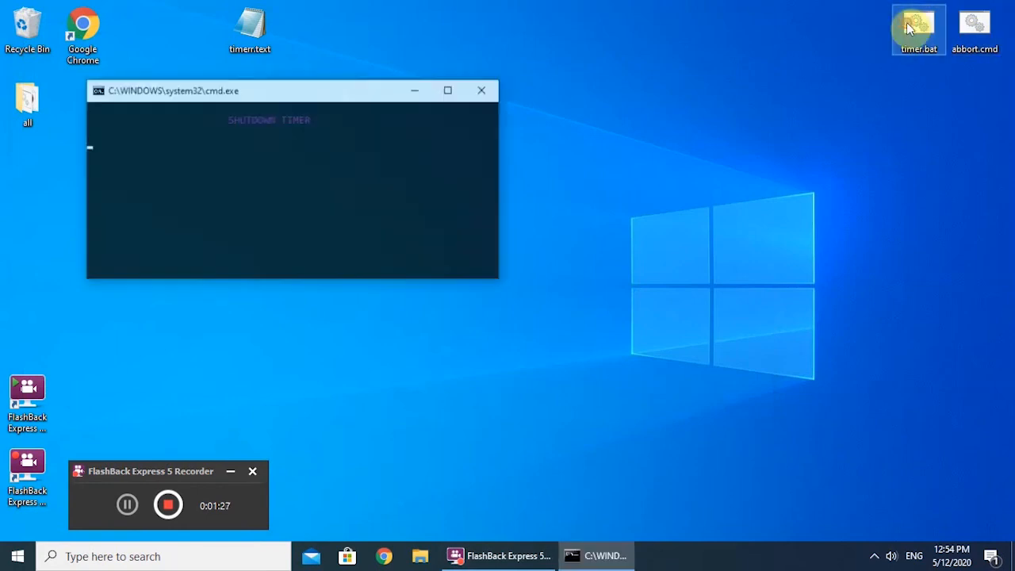